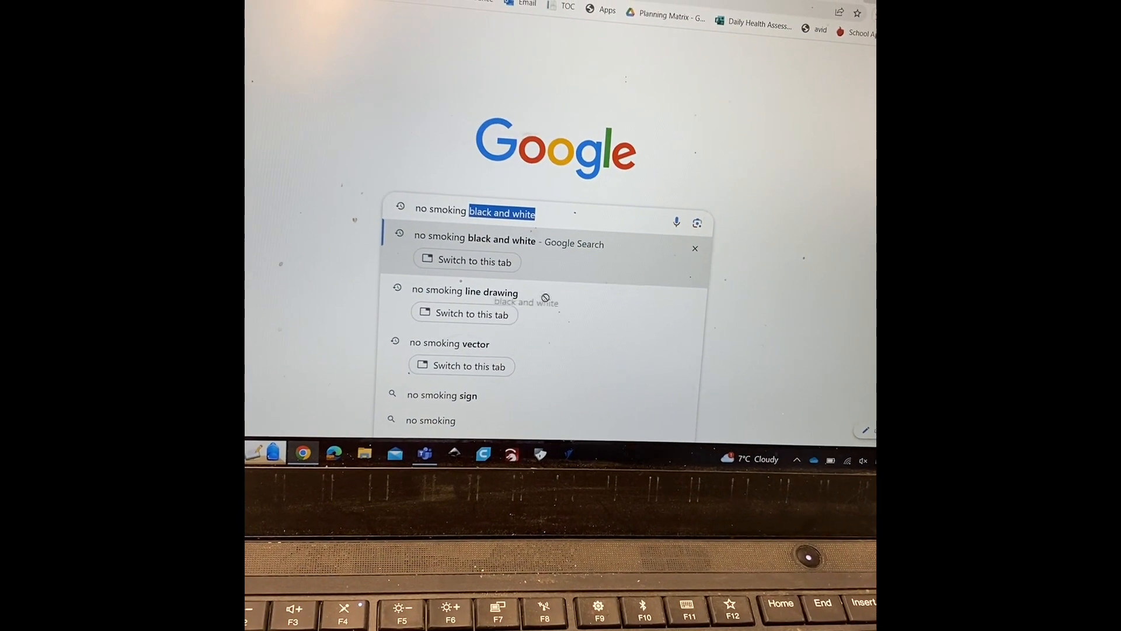
Search for 'no smoking black and white' and scroll the image results
key(Enter)
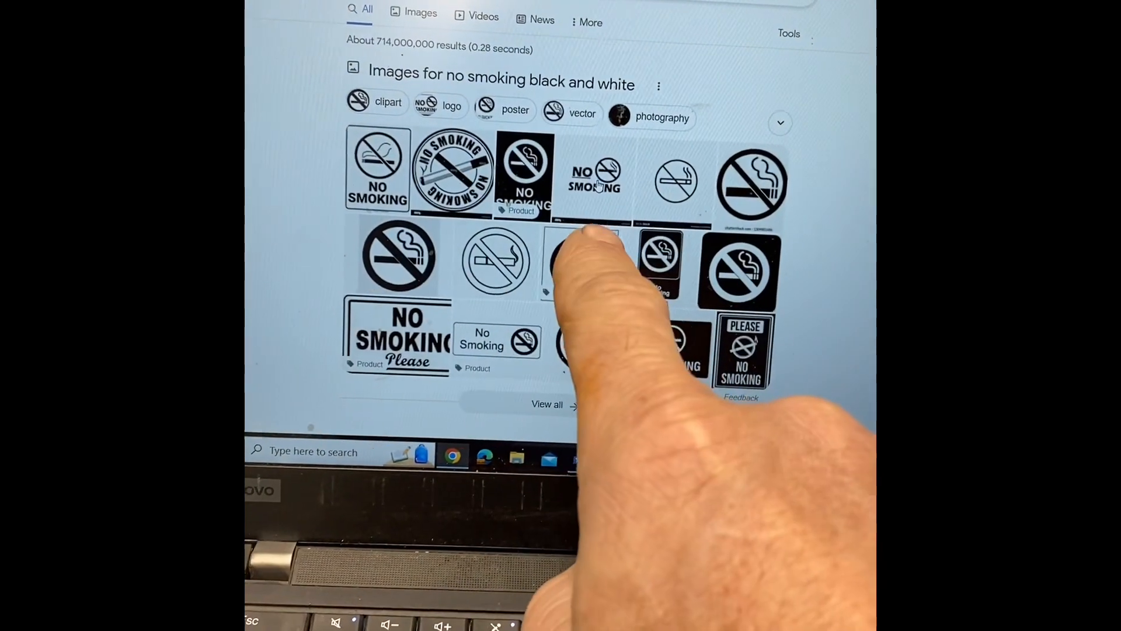
scroll(down, 3)
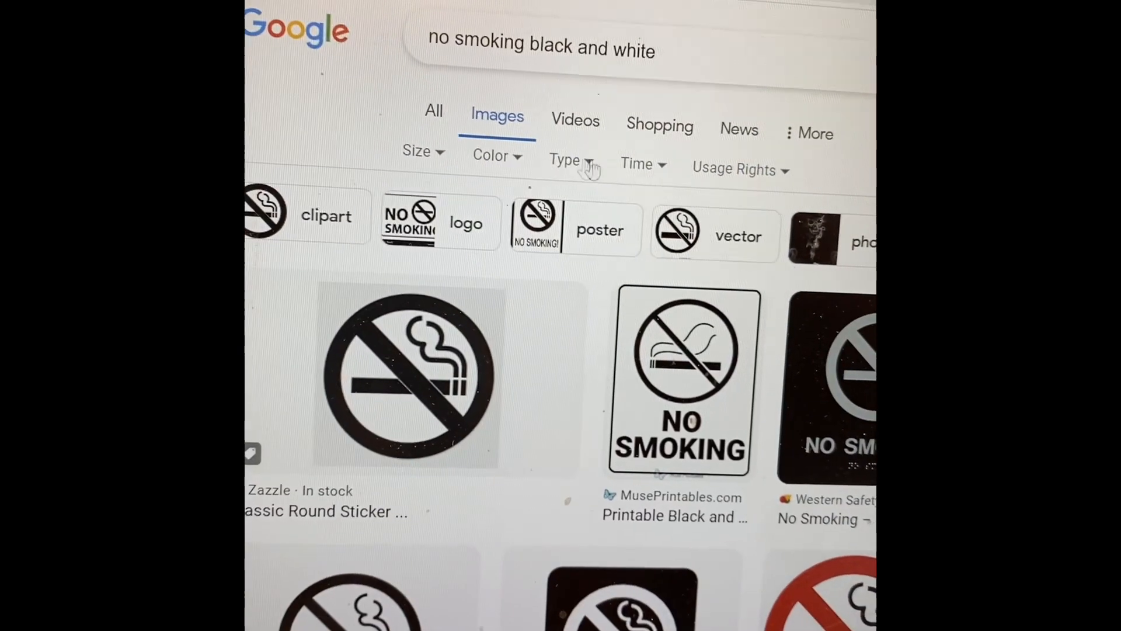
Filter the image results by Size to Large
click(418, 156)
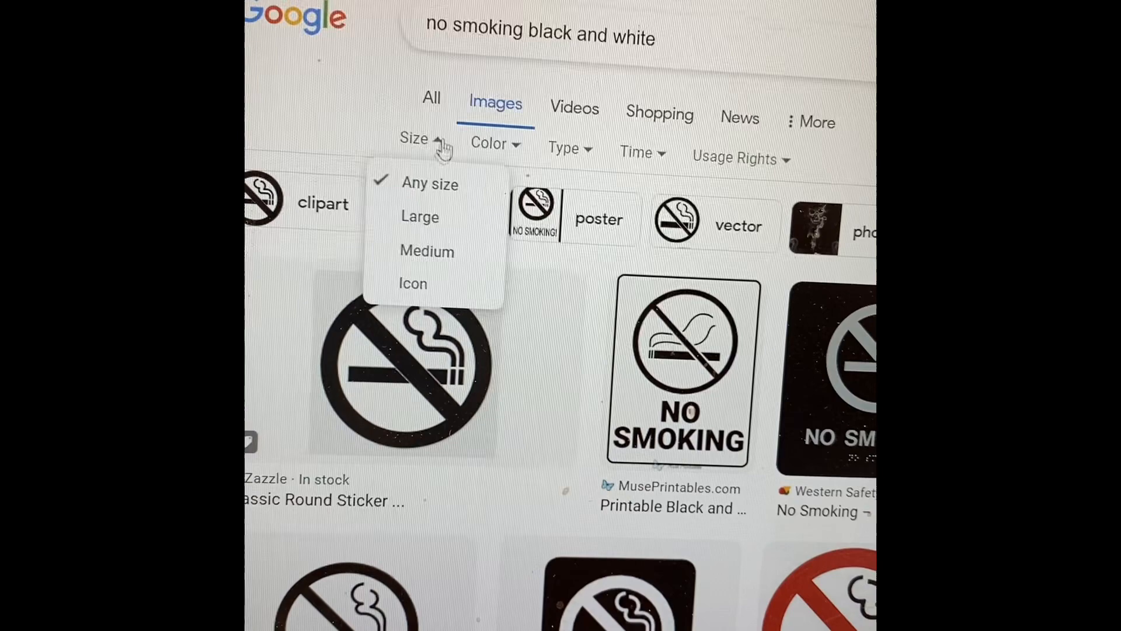
click(420, 216)
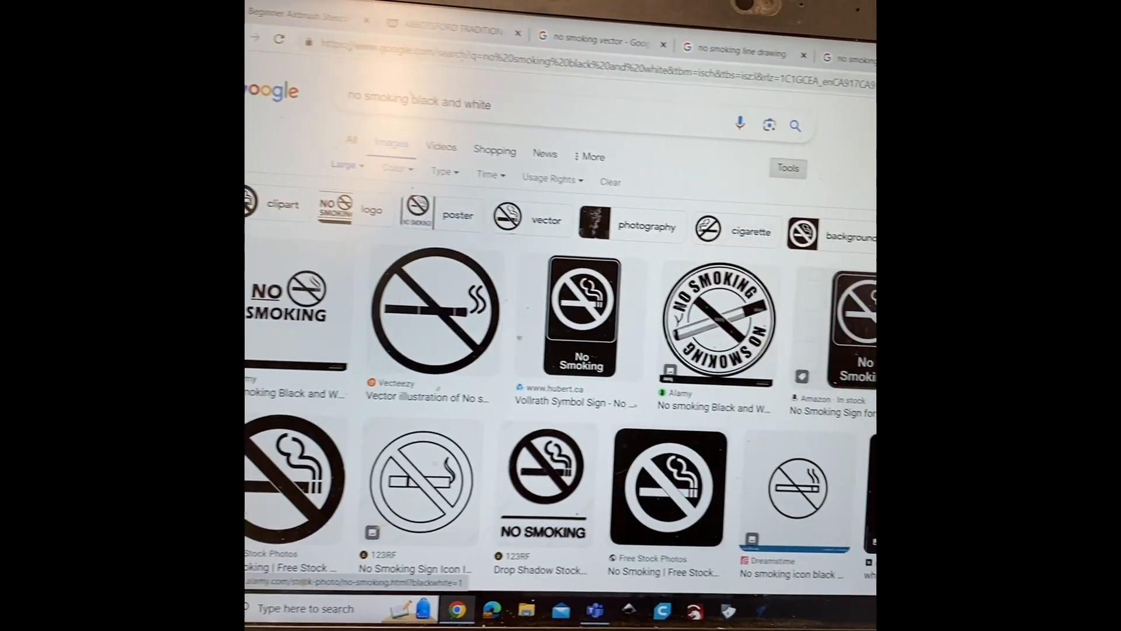
Open the Identity Group black No Smoking Decal in the enlarged preview
scroll(down, 3)
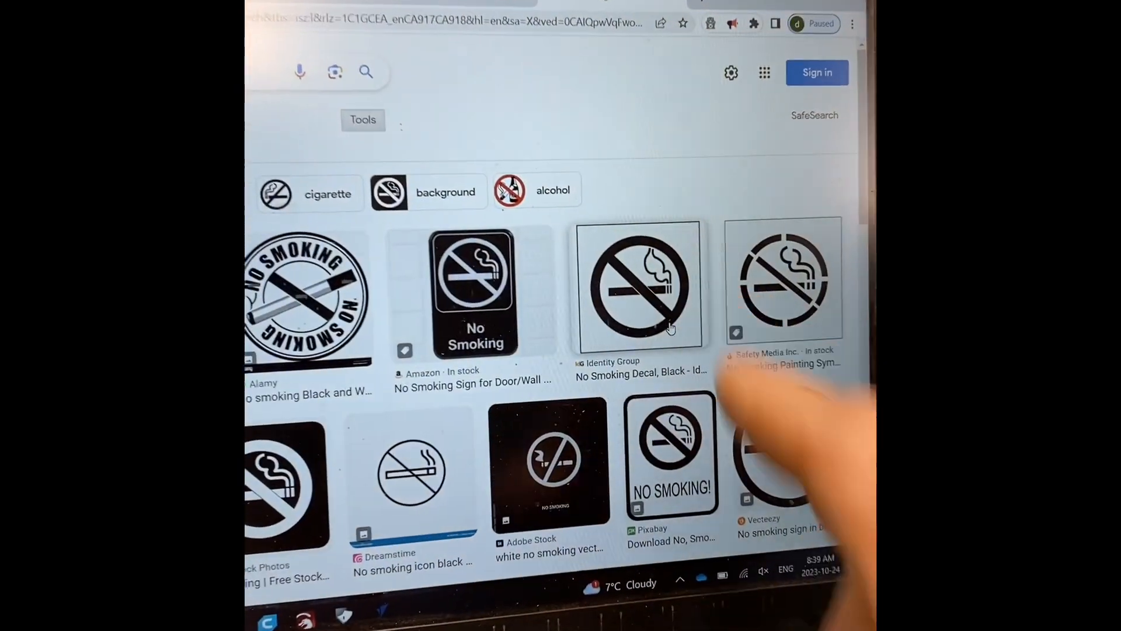
click(638, 285)
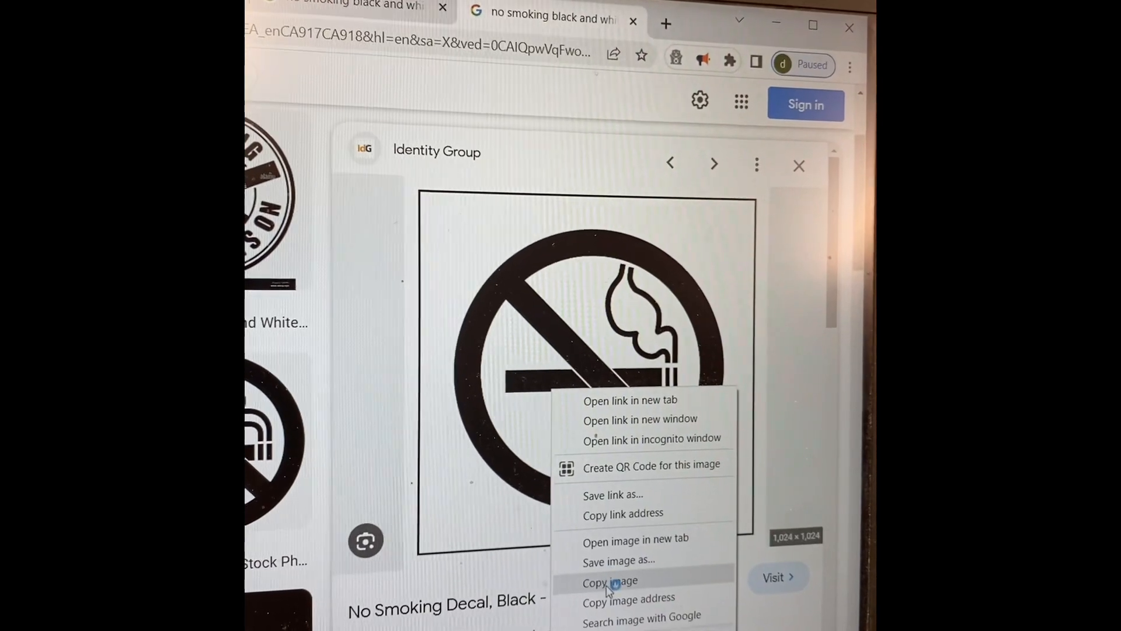
Choose 'Save image as…' for the decal preview
click(609, 580)
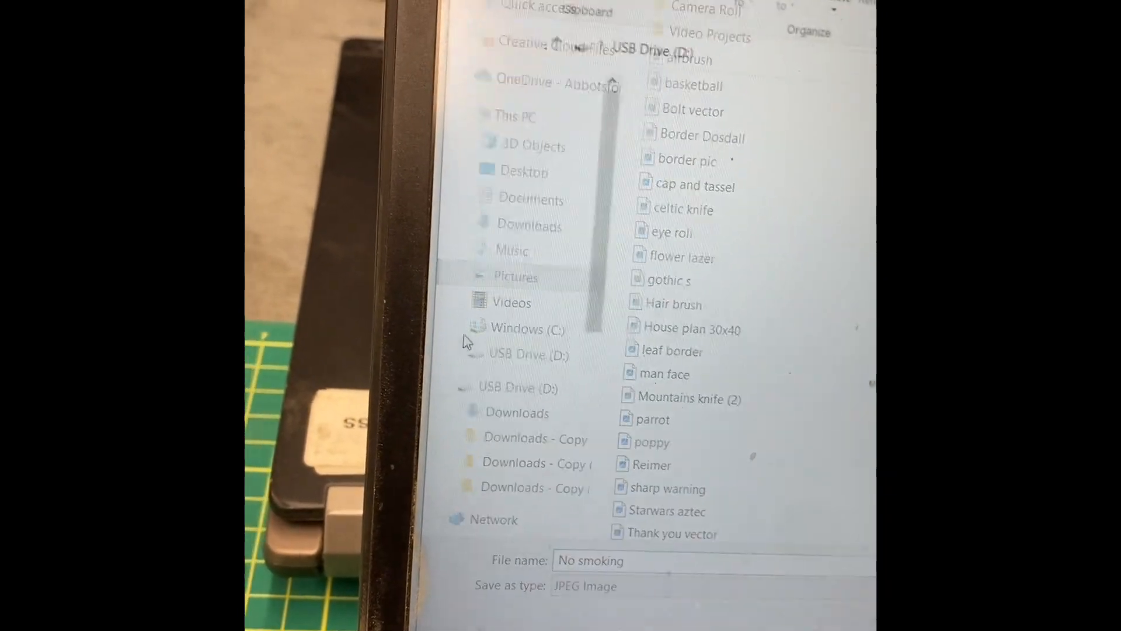
Select USB Drive (D:) as the save location for 'No smoking' JPEG
click(490, 459)
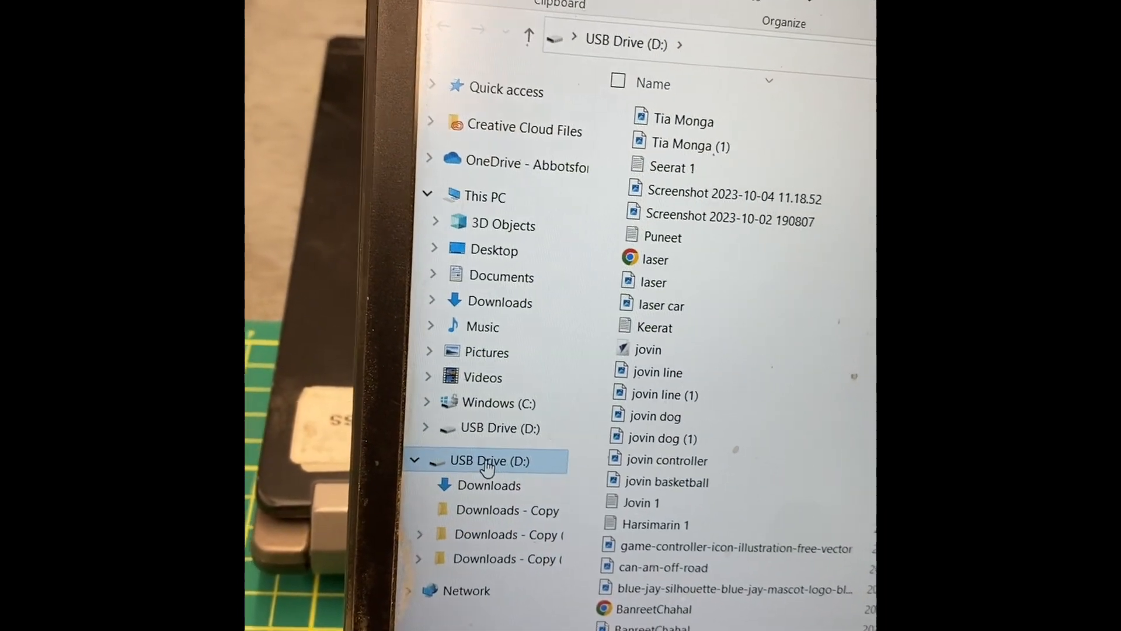